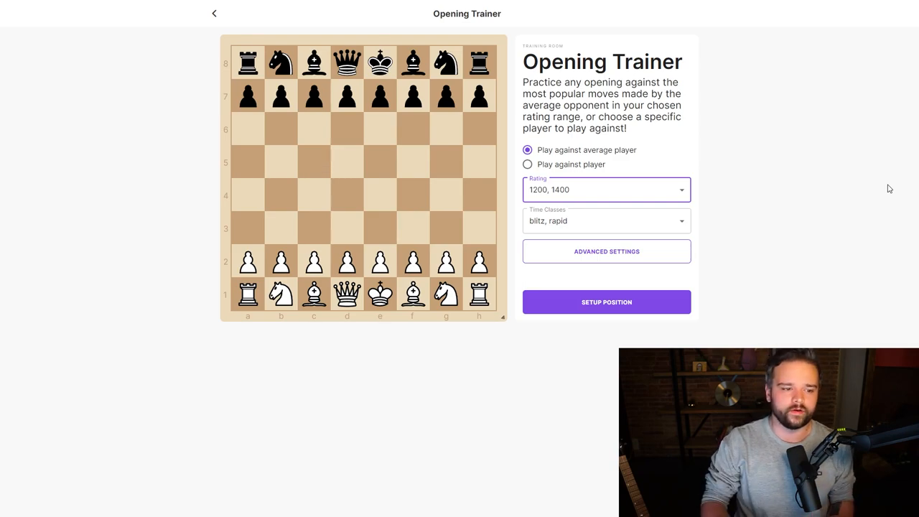
pyautogui.moveTo(742, 199)
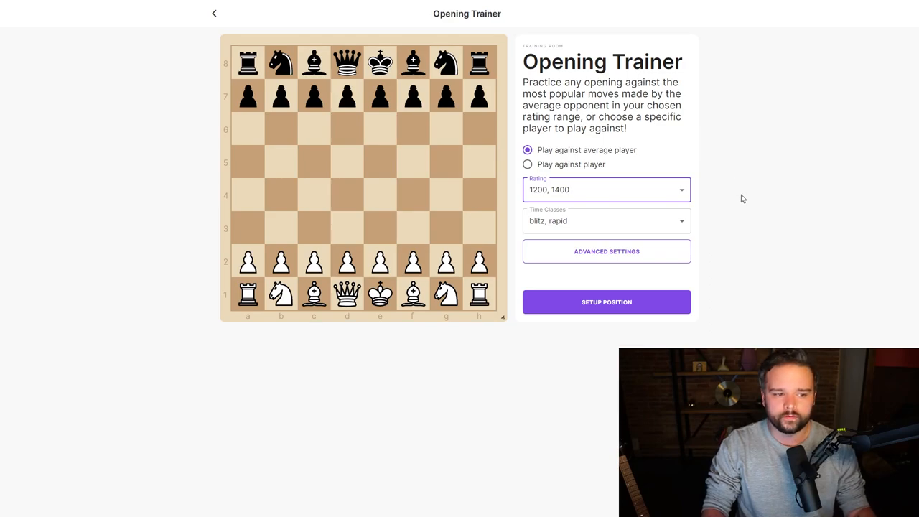
pyautogui.moveTo(735, 148)
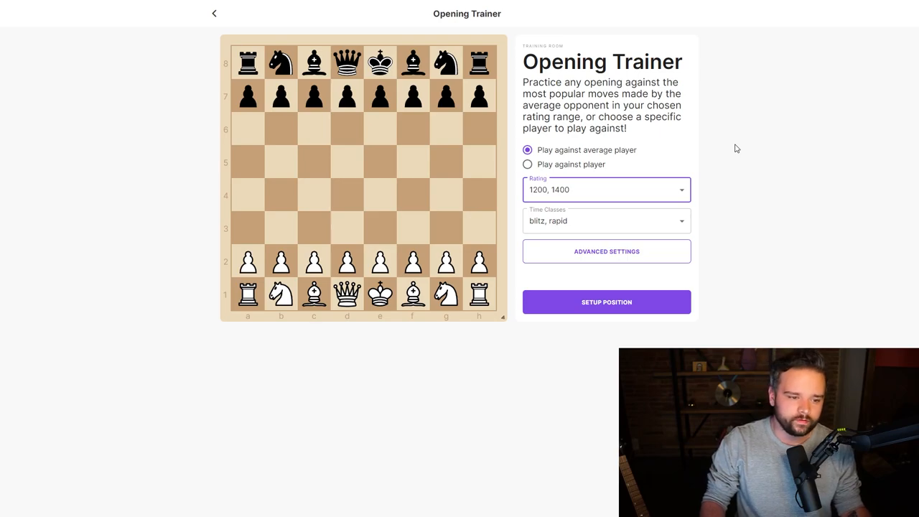
pyautogui.moveTo(726, 172)
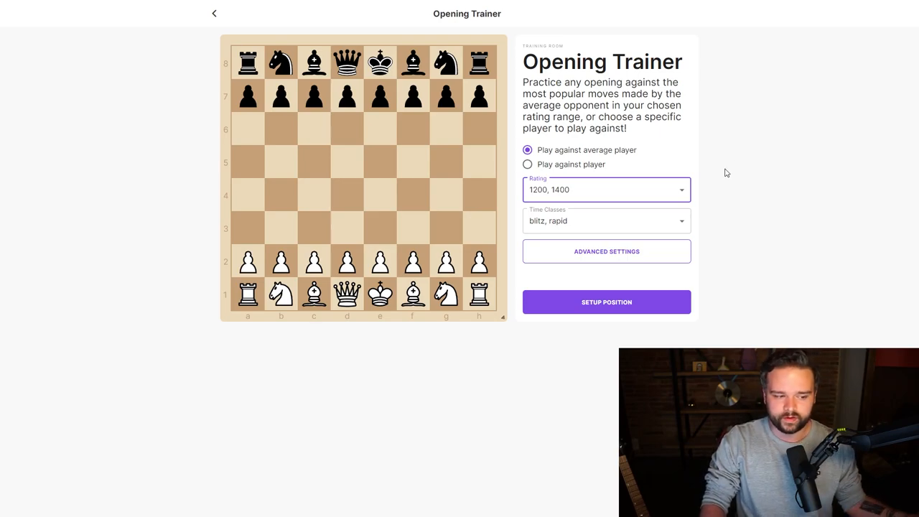
pyautogui.moveTo(547, 199)
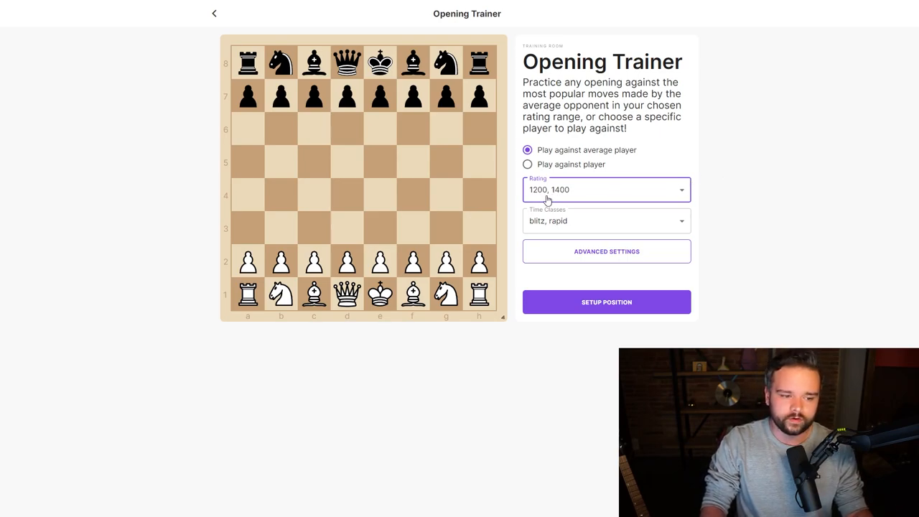
pyautogui.moveTo(581, 197)
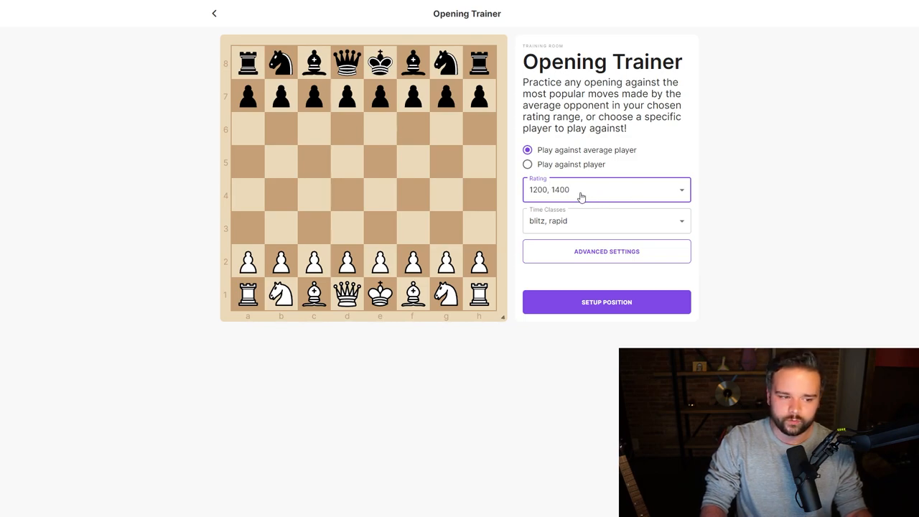
pyautogui.moveTo(598, 230)
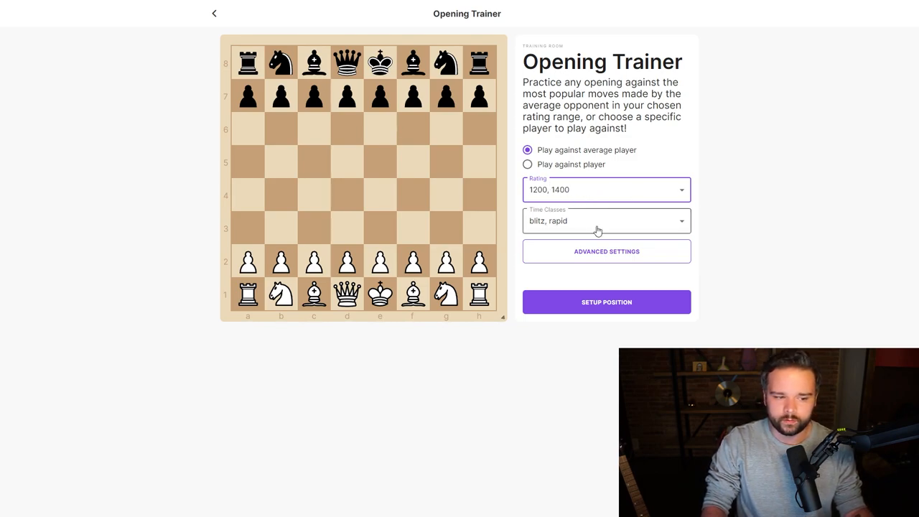
# Set up the 1.e4 e5 2.Nf3 Nf6 position as White and start the drill.
pyautogui.click(606, 302)
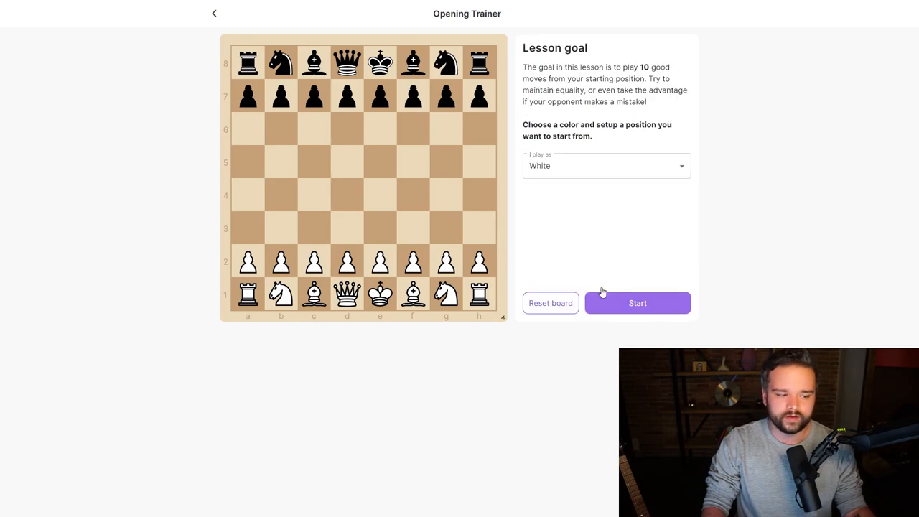
pyautogui.moveTo(380, 260); pyautogui.dragTo(380, 195)
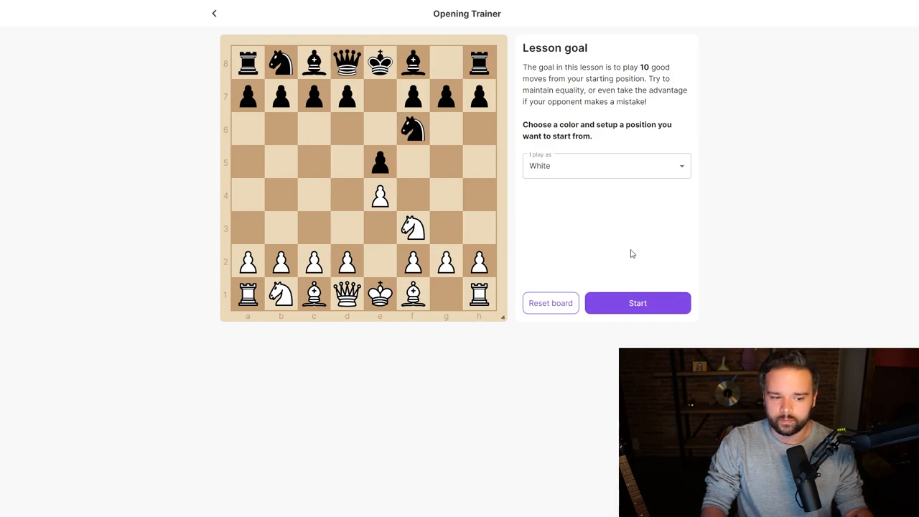
pyautogui.click(636, 302)
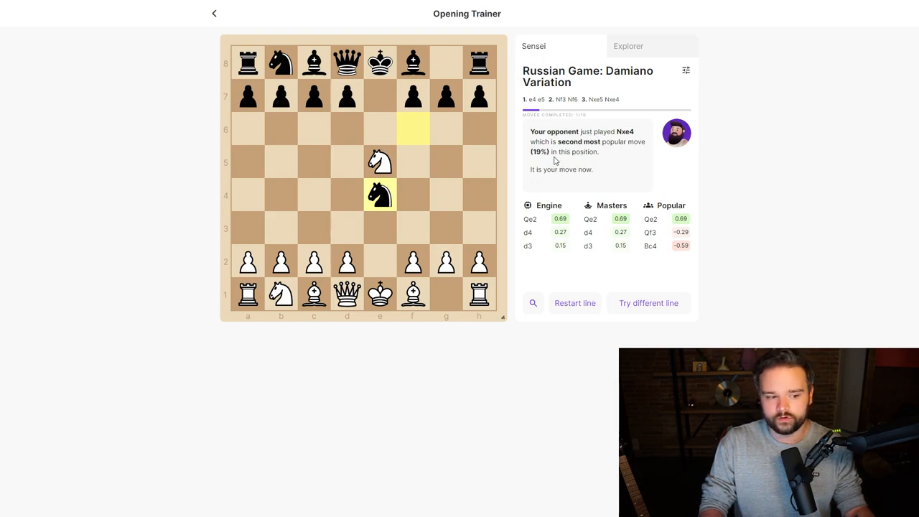
pyautogui.moveTo(623, 161)
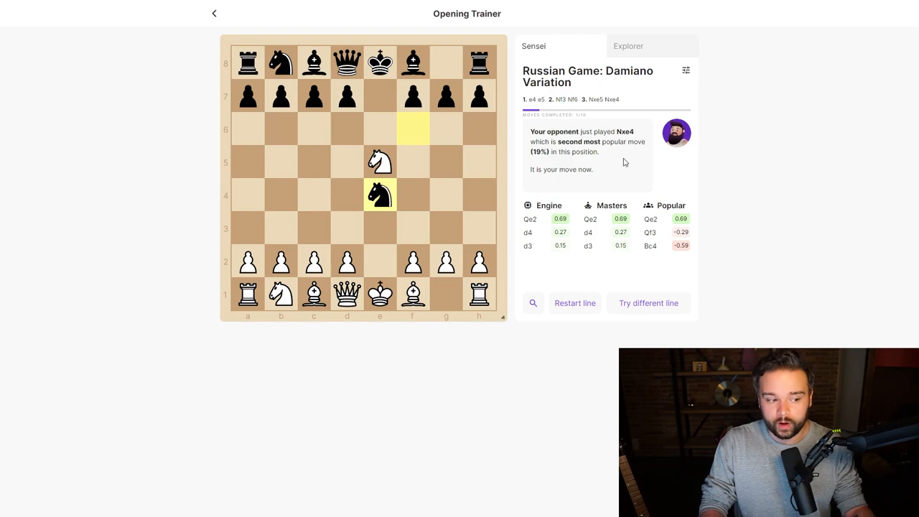
# Have the trainer switch to a different reply, reaching the Stafford Gambit with 3...Nc6.
pyautogui.click(647, 302)
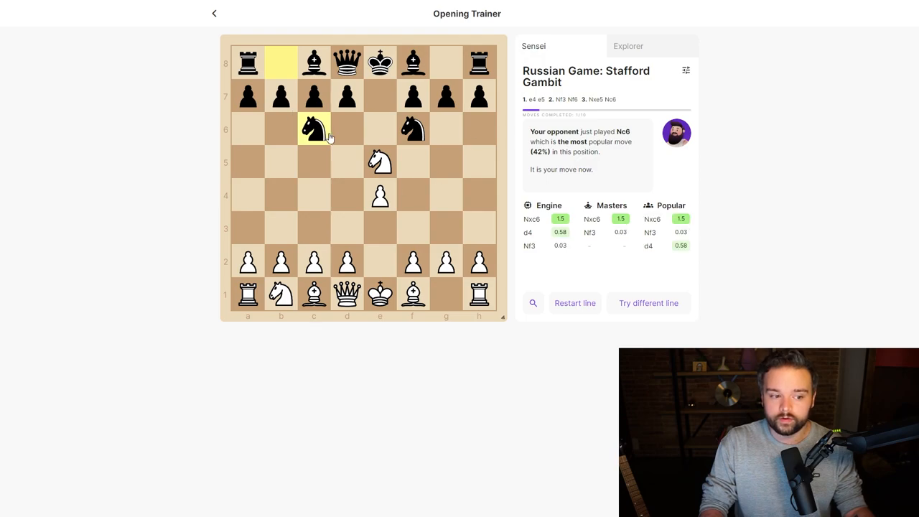
pyautogui.moveTo(623, 166)
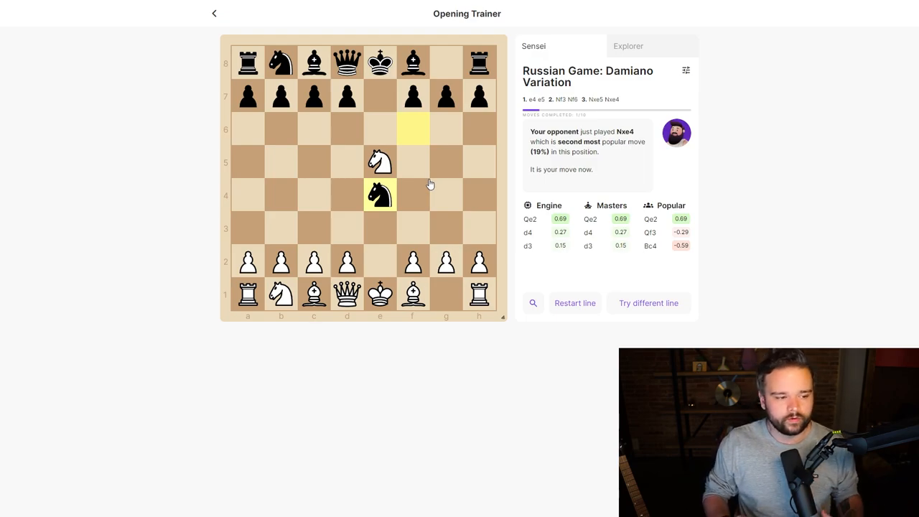
pyautogui.moveTo(425, 196)
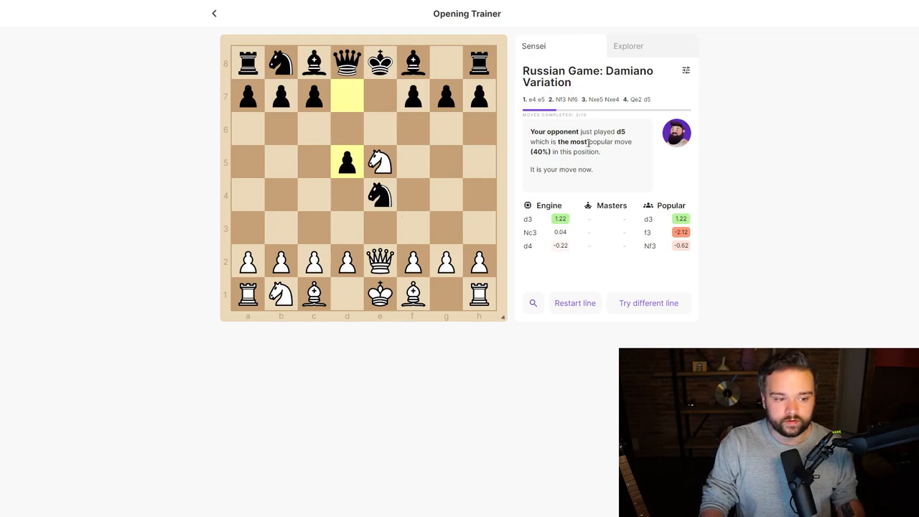
pyautogui.moveTo(553, 195)
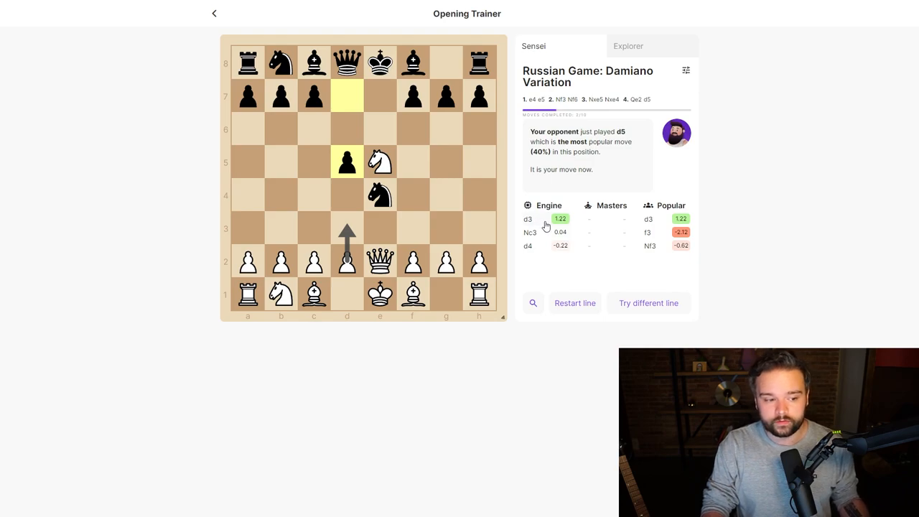
pyautogui.moveTo(660, 222)
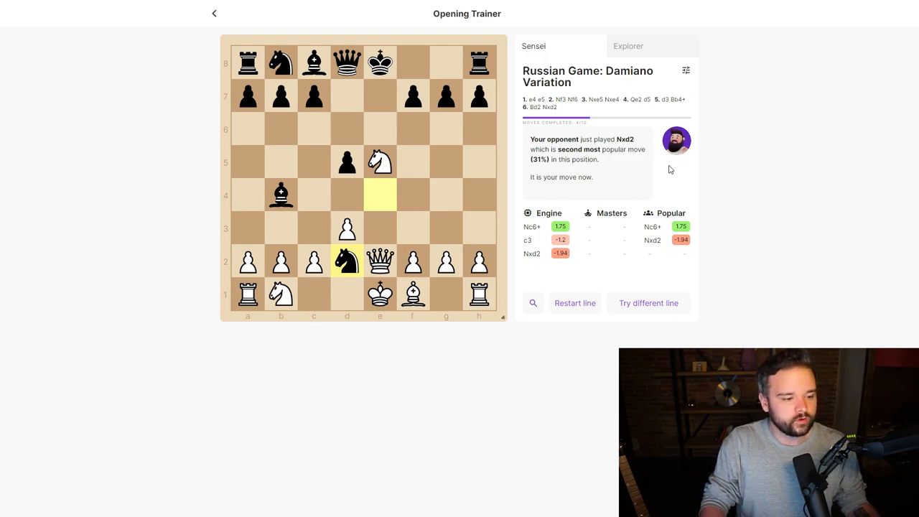
pyautogui.moveTo(386, 228)
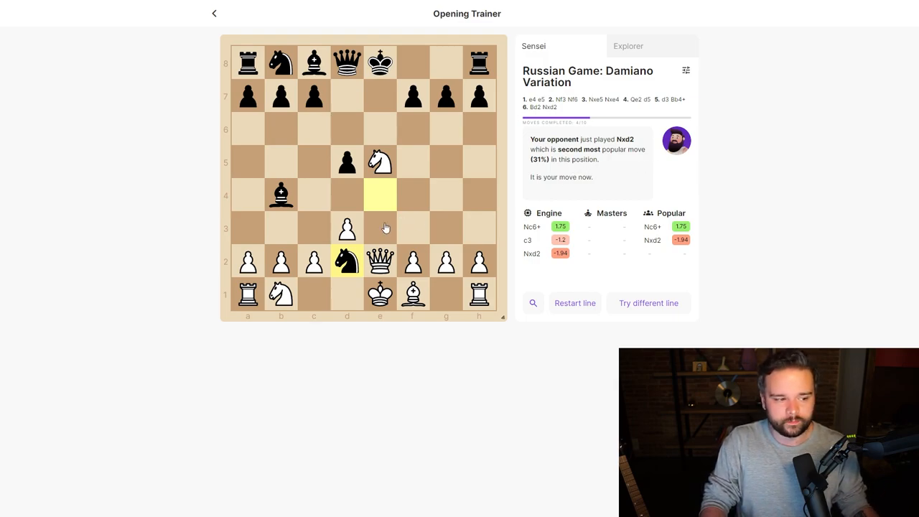
pyautogui.moveTo(378, 201)
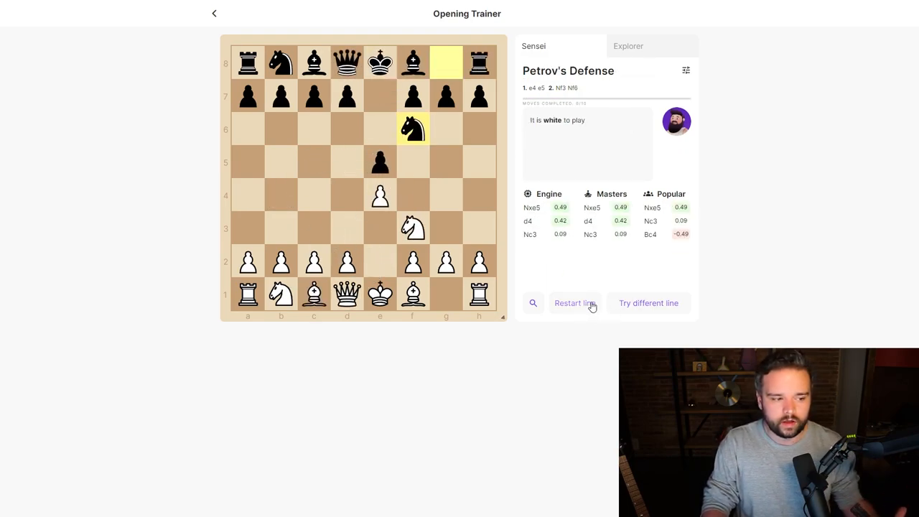
# Play a move in the Damiano line, advancing it to 8.Nxd8 Re8.
pyautogui.click(380, 162)
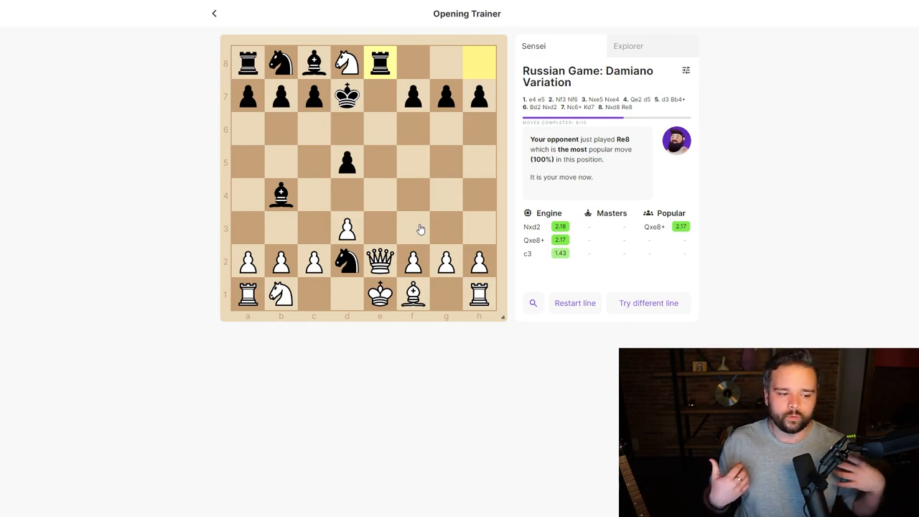
pyautogui.moveTo(585, 274)
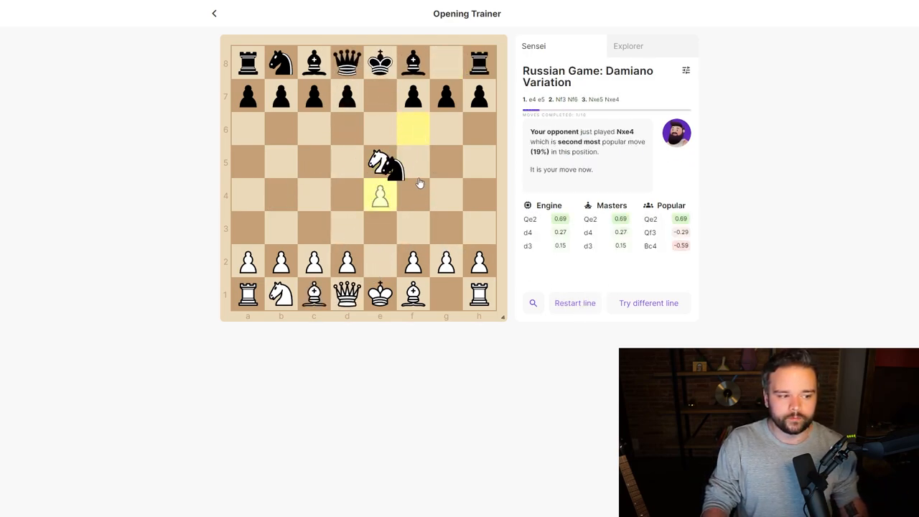
# Ask the trainer for another line, so 3.Nxe5 is answered by Qe7.
pyautogui.click(648, 302)
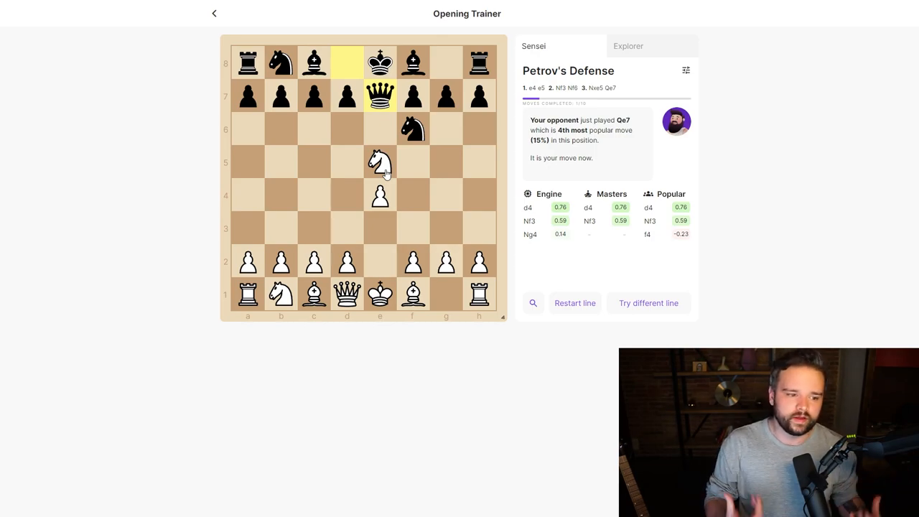
pyautogui.moveTo(714, 135)
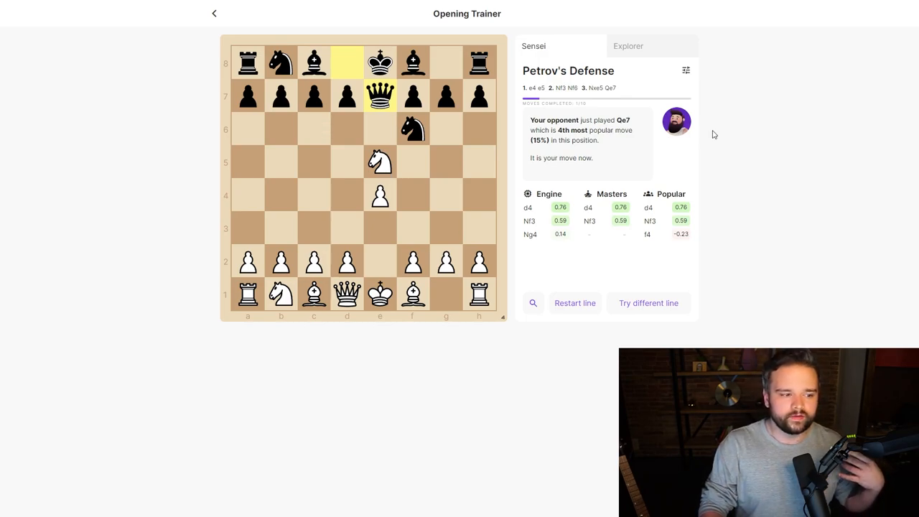
pyautogui.moveTo(608, 143)
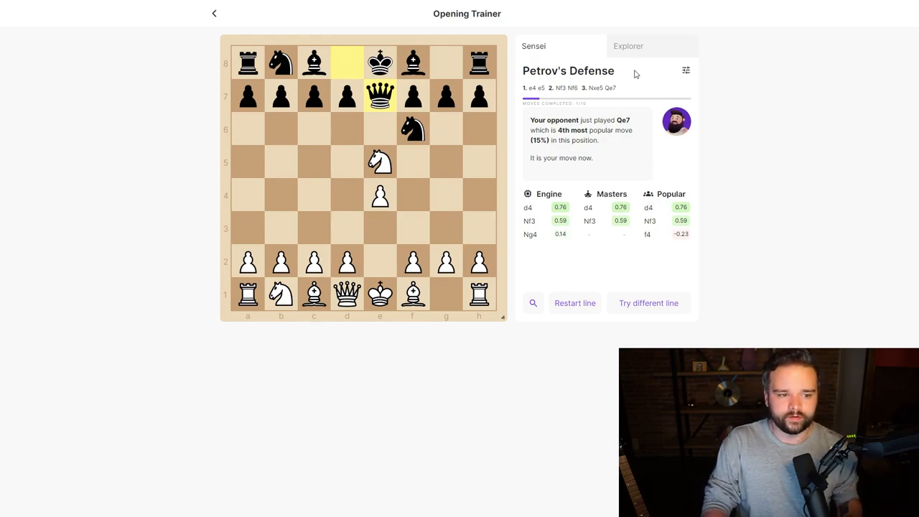
# Open the Explorer tab to view all-user move statistics for the 3...Qe7 position.
pyautogui.click(627, 46)
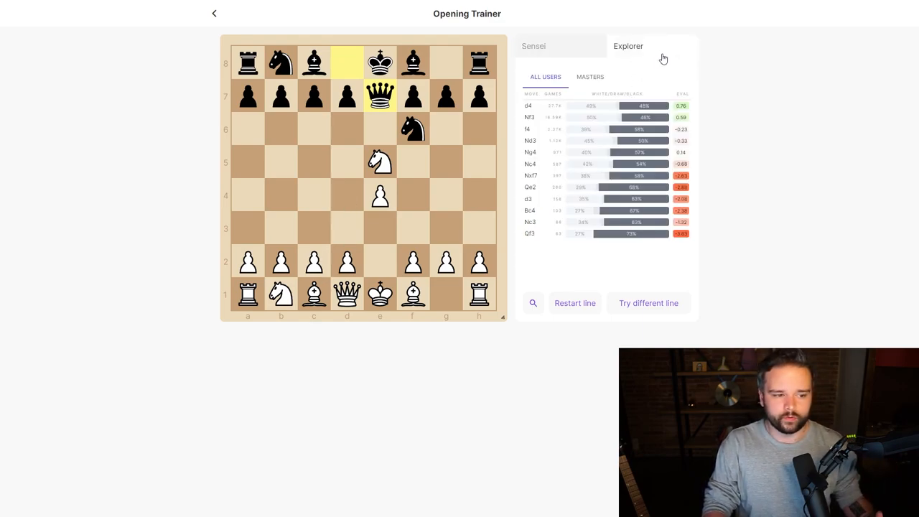
pyautogui.moveTo(650, 82)
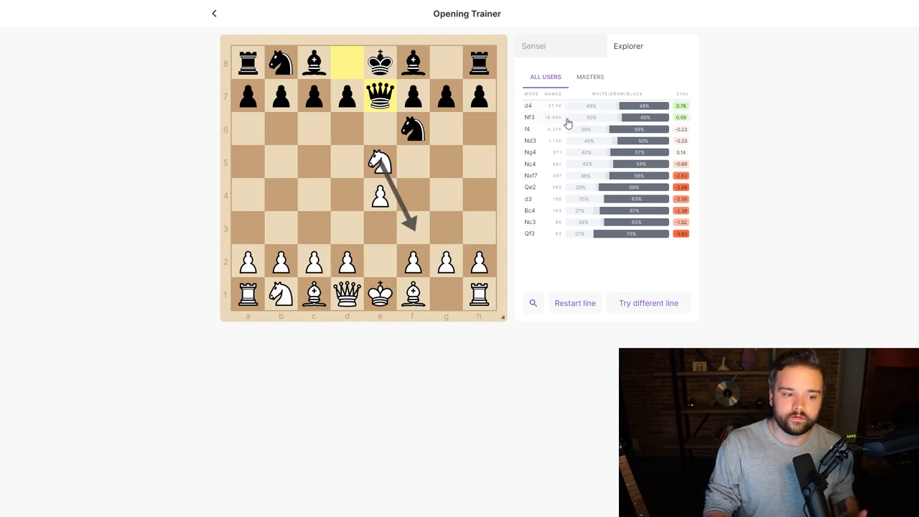
pyautogui.moveTo(650, 119)
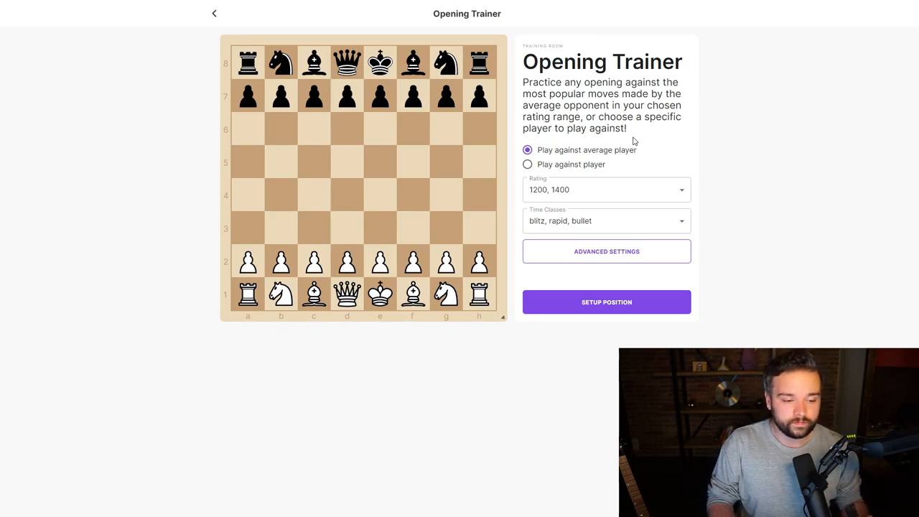
pyautogui.moveTo(584, 169)
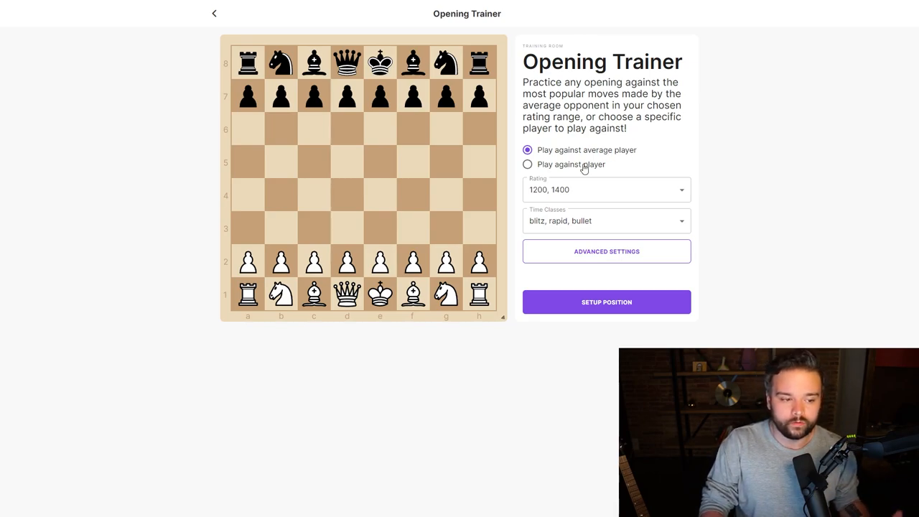
# Choose 'Play against player' on Chess.com and continue to the position setup as White.
pyautogui.click(527, 164)
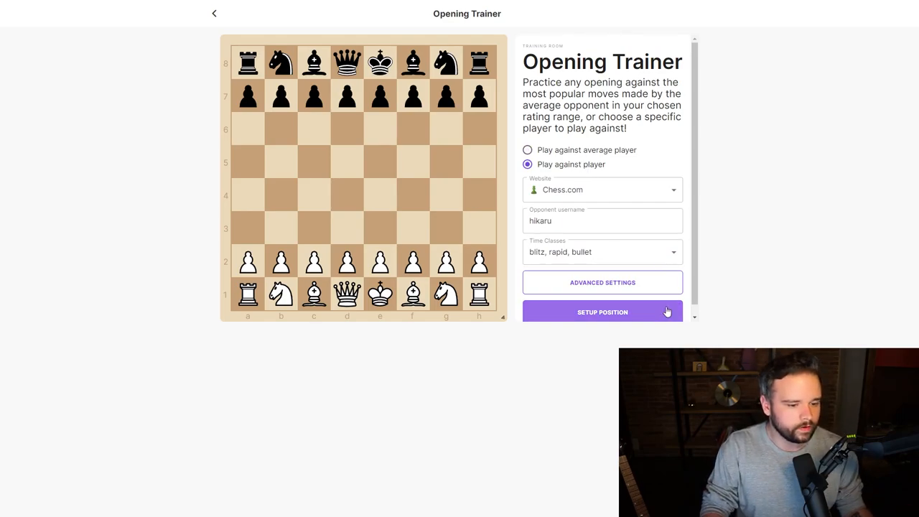
pyautogui.click(602, 312)
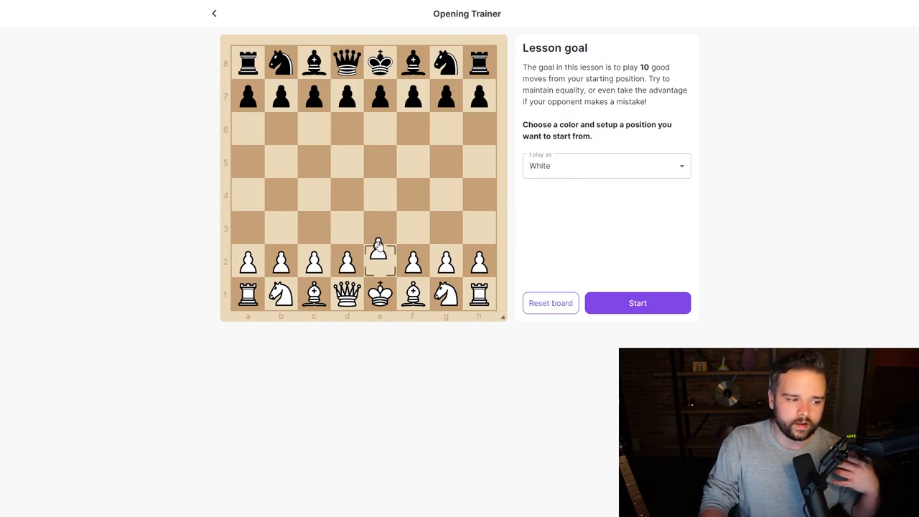
# Start the drill from 1.e4, check the player's Explorer stats, then play d4, reaching 3...c6.
pyautogui.moveTo(380, 261); pyautogui.dragTo(379, 196)
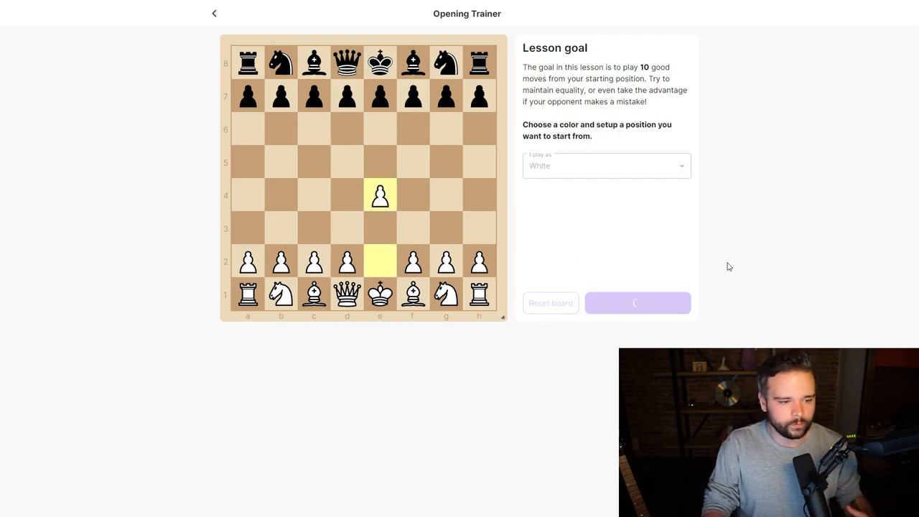
pyautogui.click(636, 302)
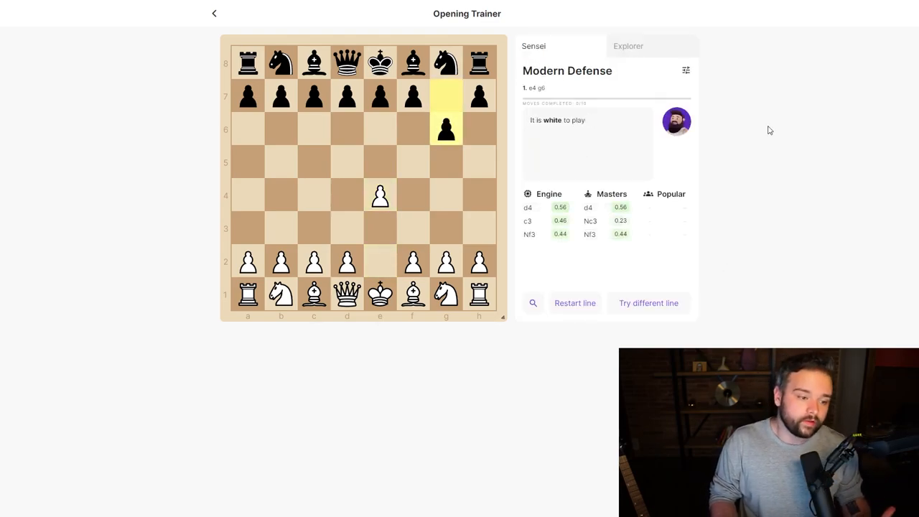
pyautogui.moveTo(668, 46)
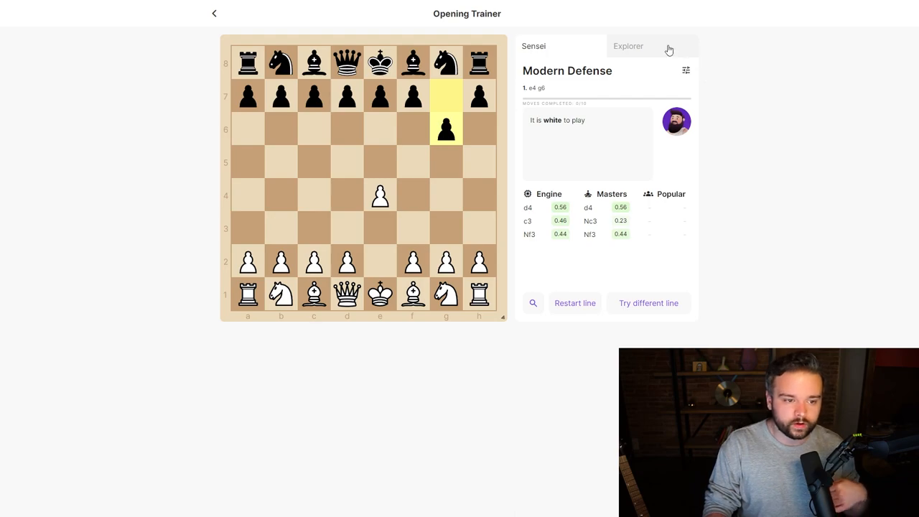
pyautogui.click(627, 46)
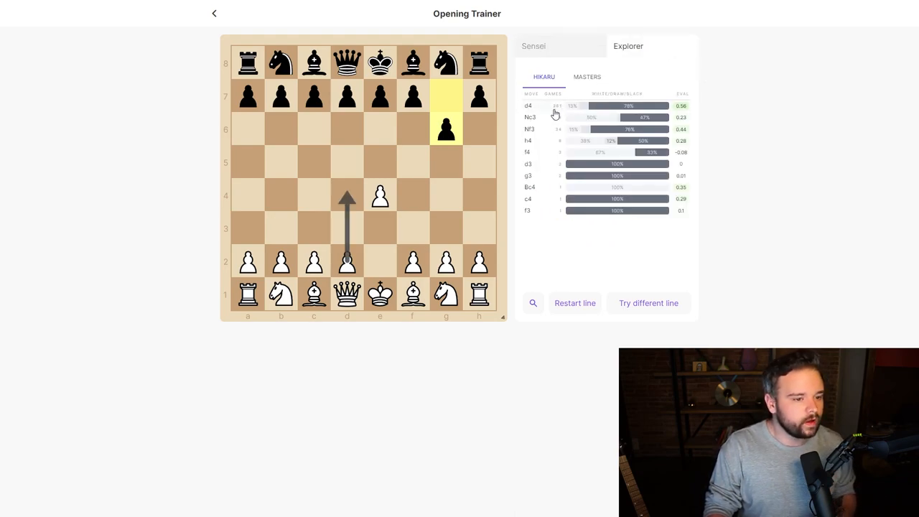
pyautogui.moveTo(653, 109)
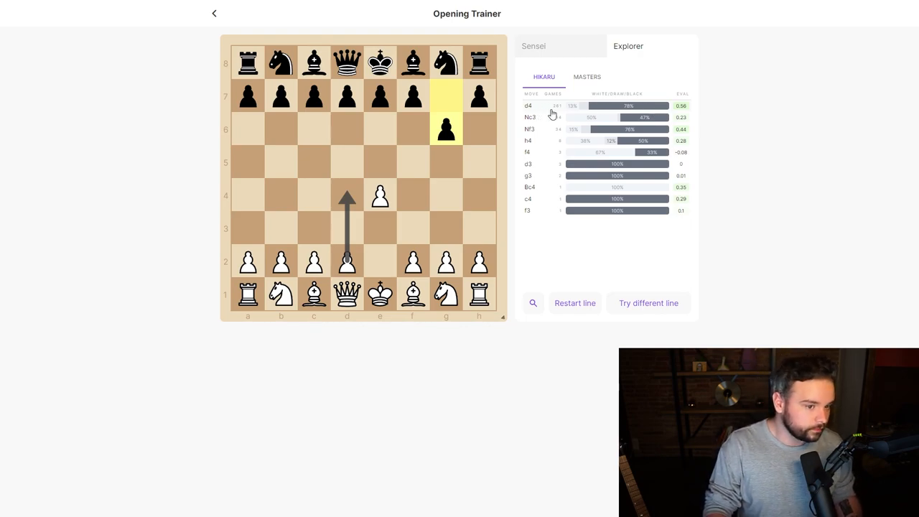
pyautogui.moveTo(603, 109)
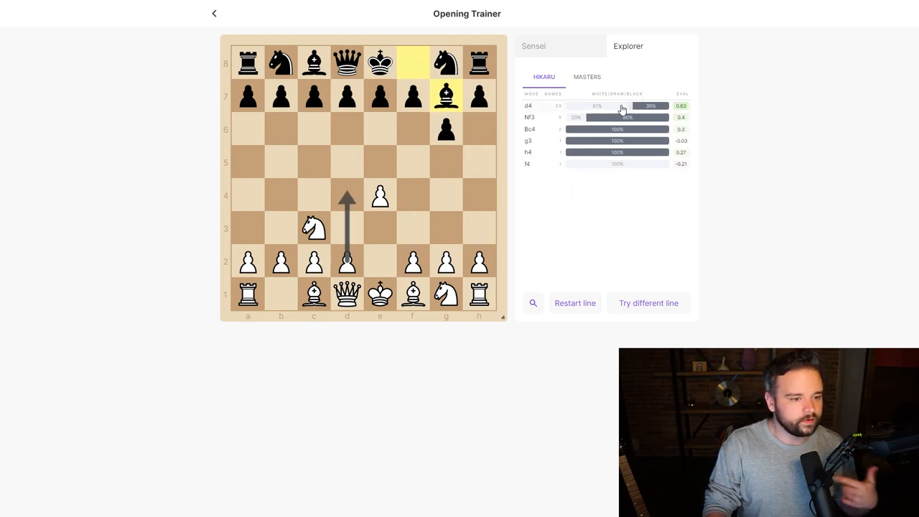
pyautogui.click(533, 46)
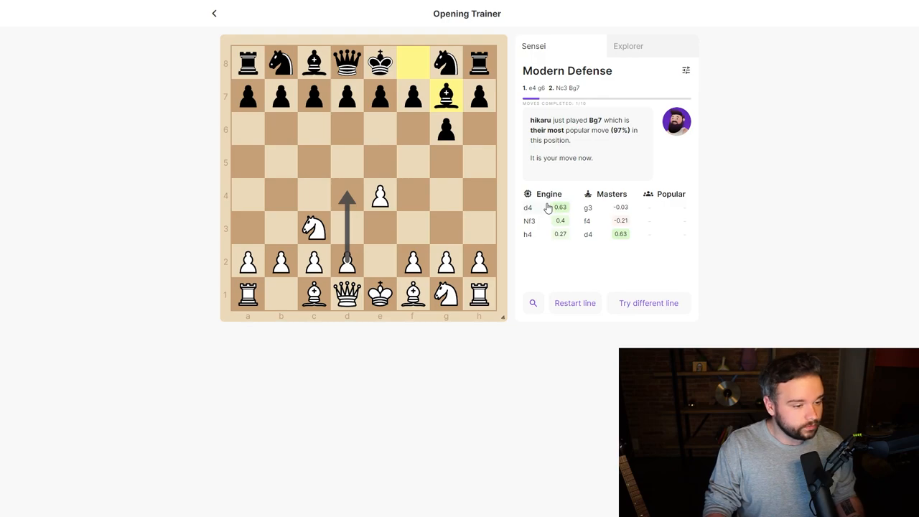
pyautogui.click(347, 195)
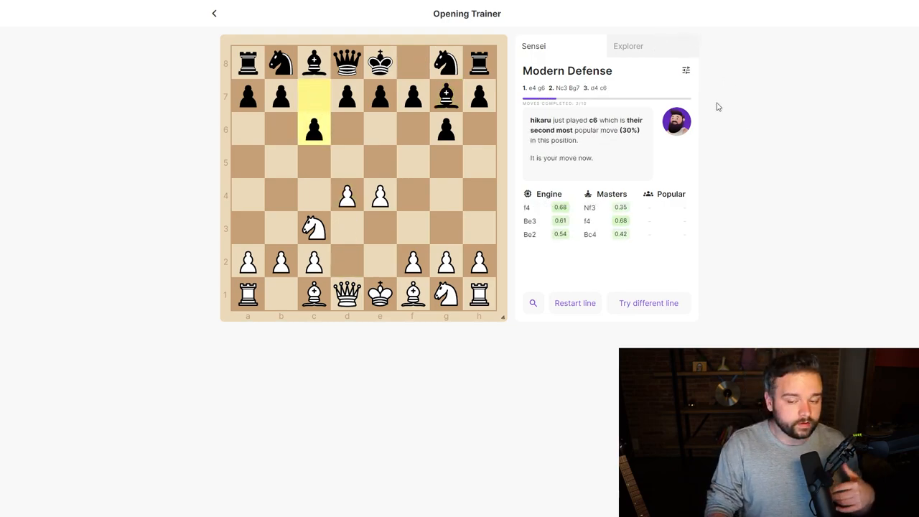
pyautogui.moveTo(348, 8)
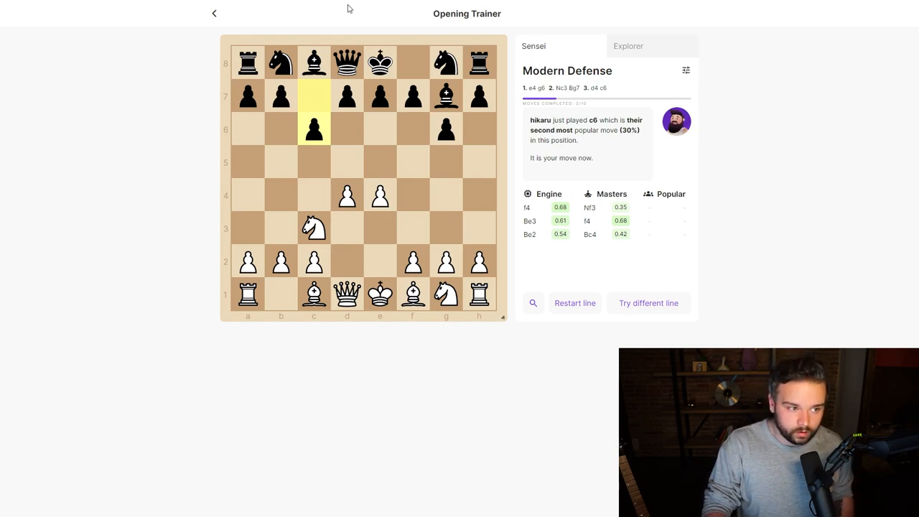